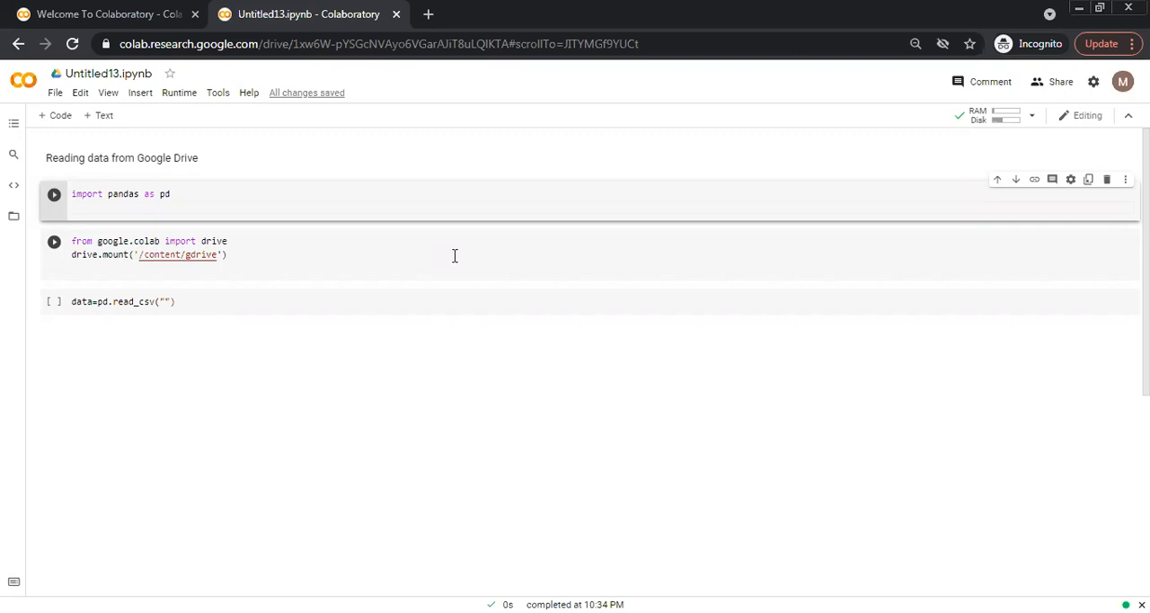
mouse_move(408, 249)
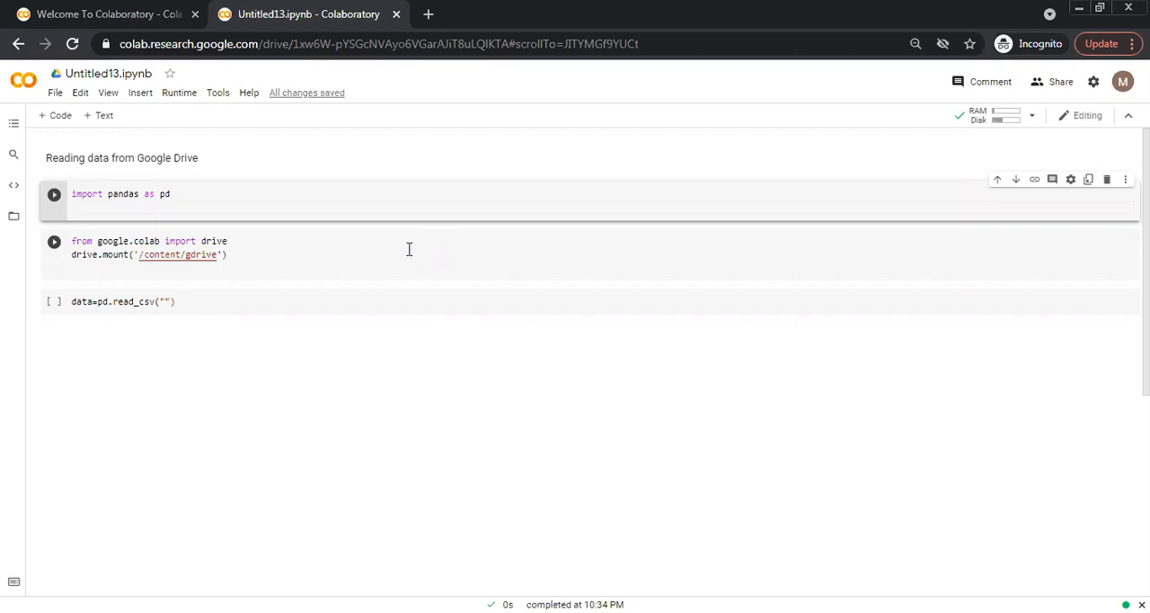
mouse_move(238, 274)
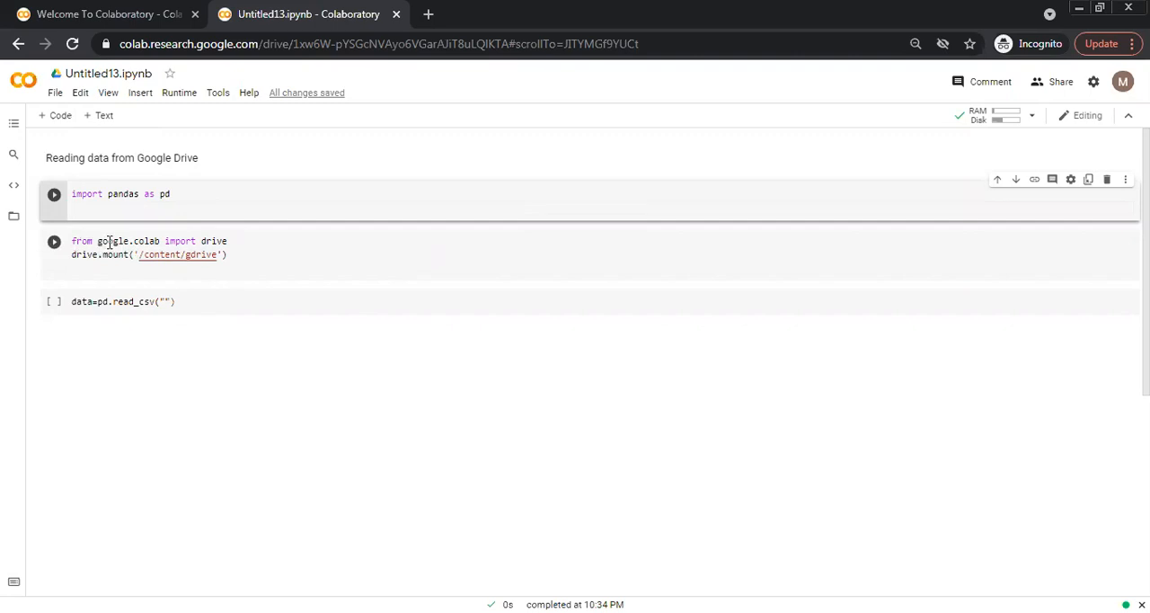
mouse_move(236, 243)
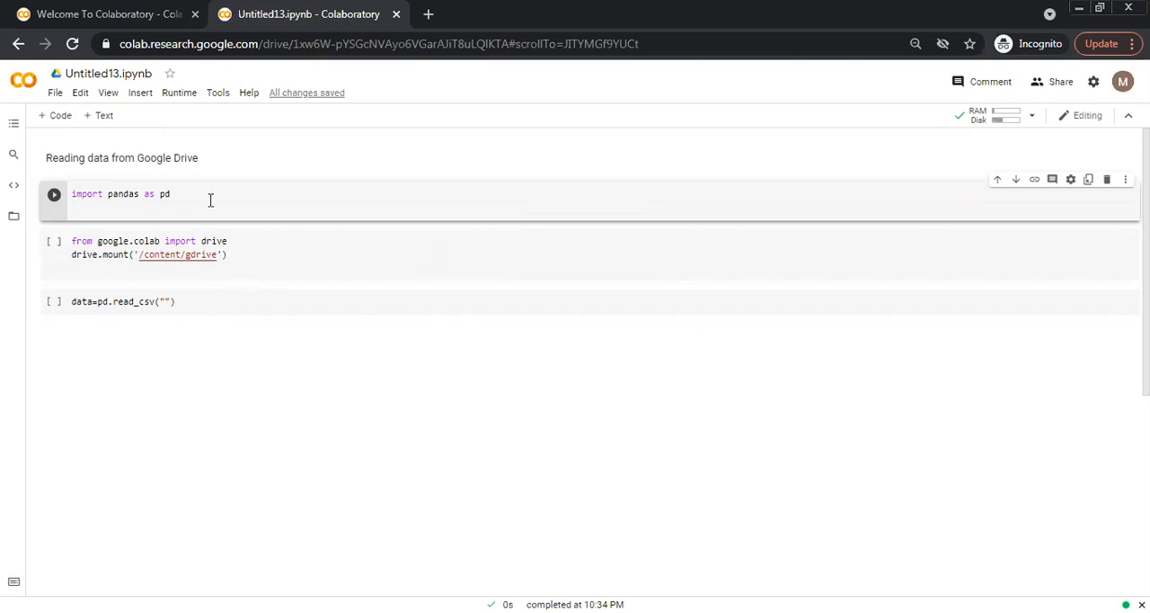
mouse_move(182, 209)
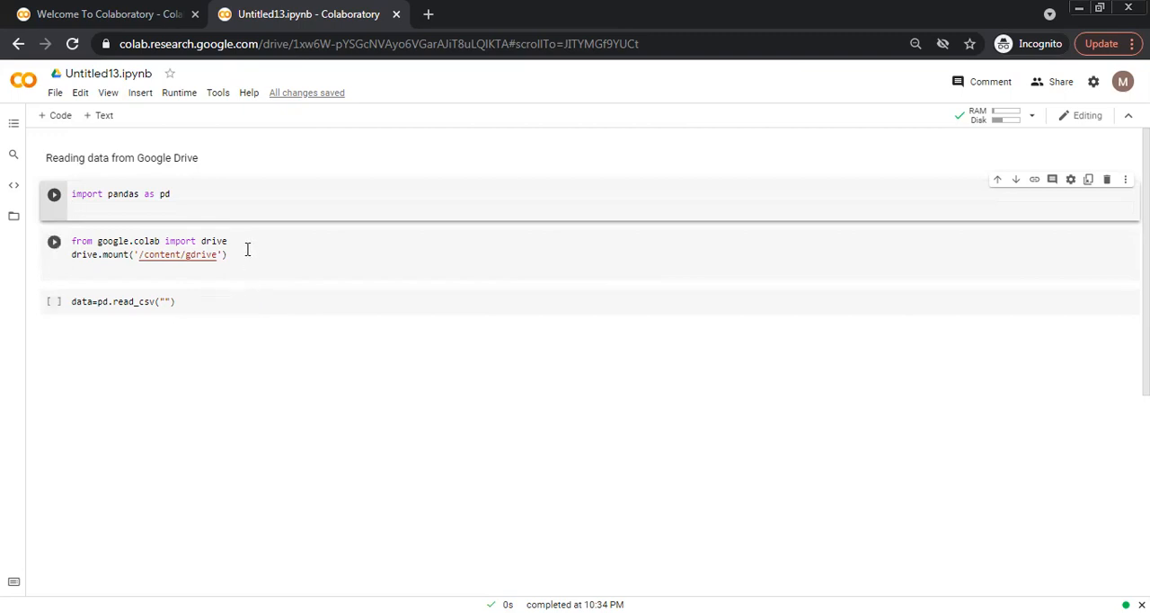
mouse_move(254, 295)
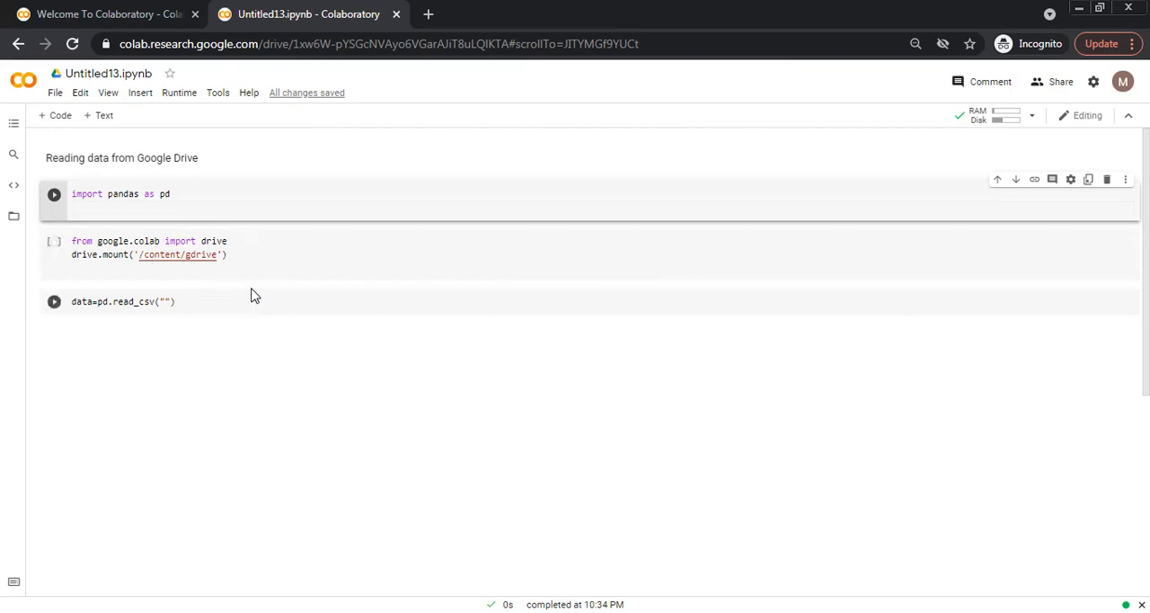
mouse_move(221, 298)
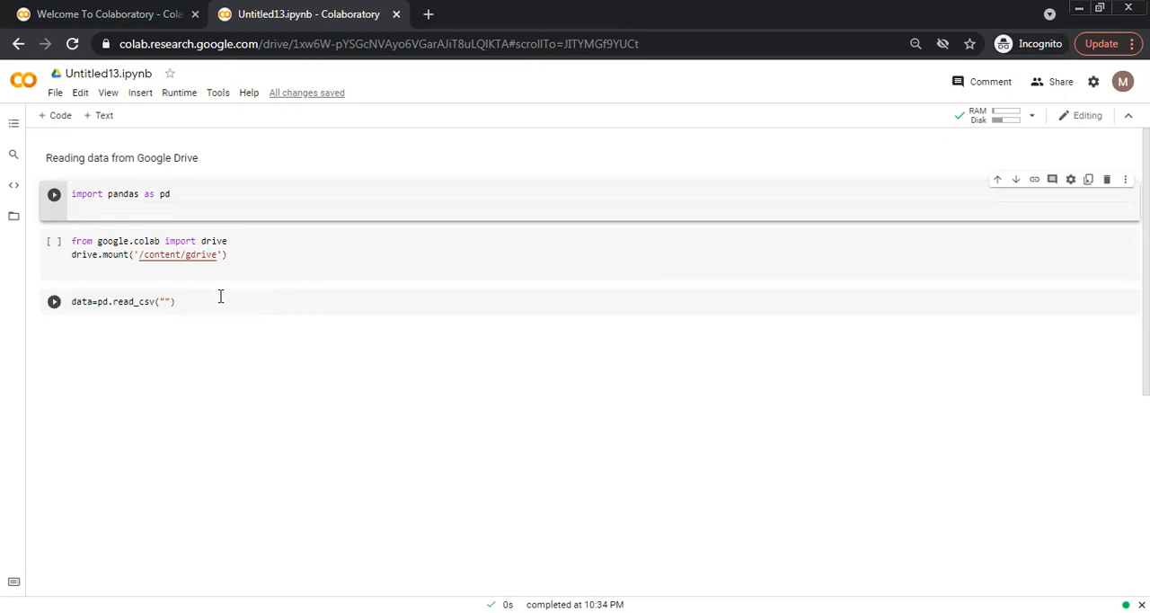
mouse_move(209, 308)
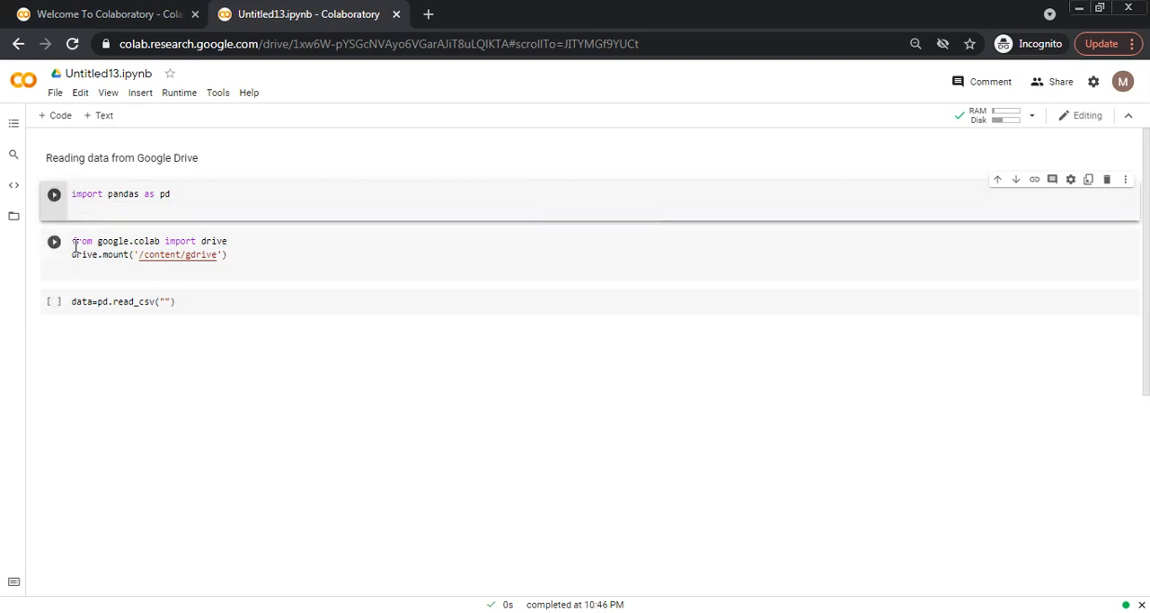
Step: Run the drive.mount cell and follow its accounts.google.com authorization link
click(54, 244)
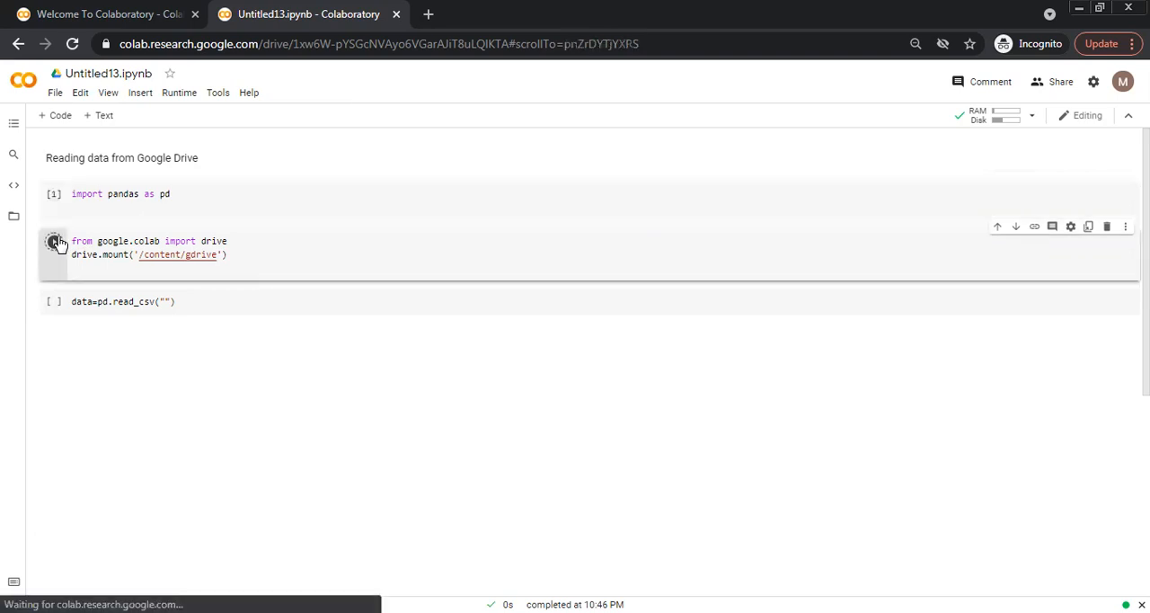
click(55, 242)
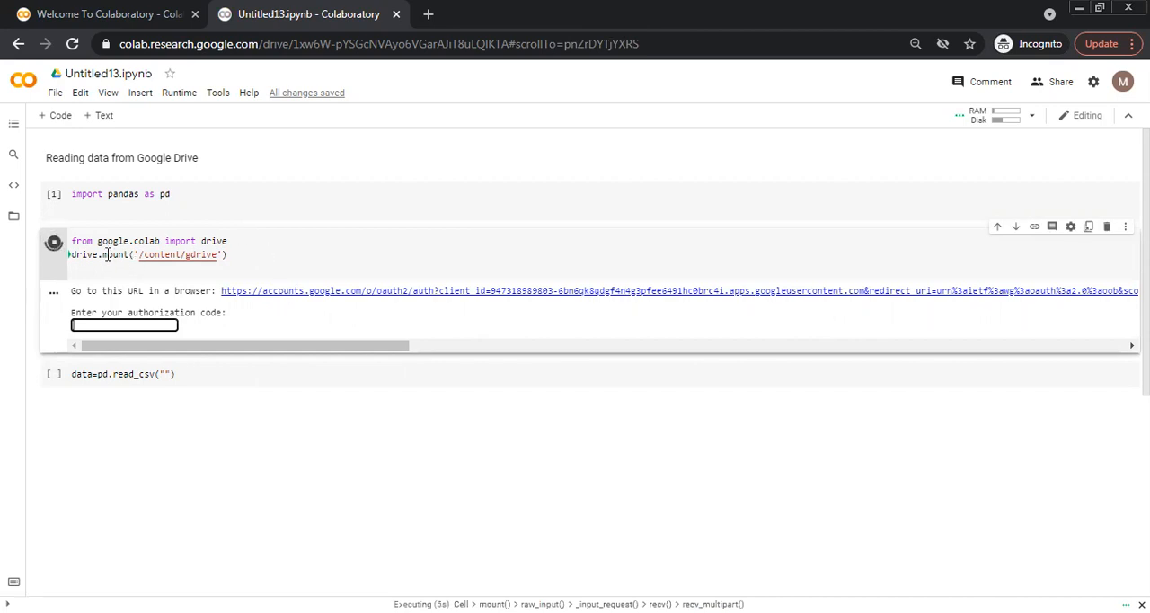
mouse_move(177, 303)
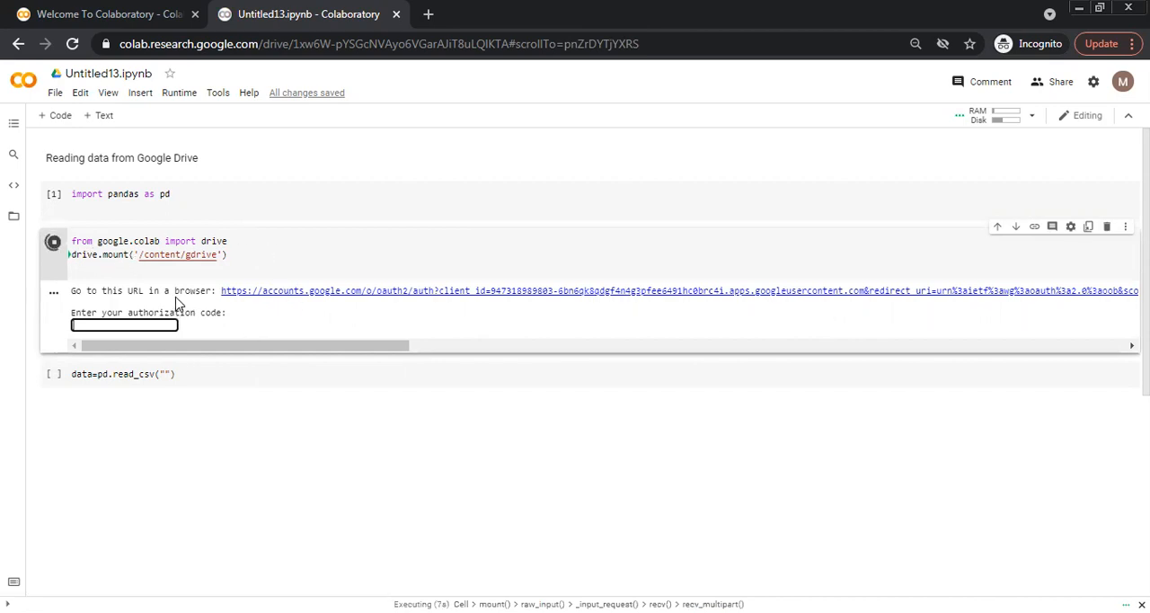
mouse_move(341, 305)
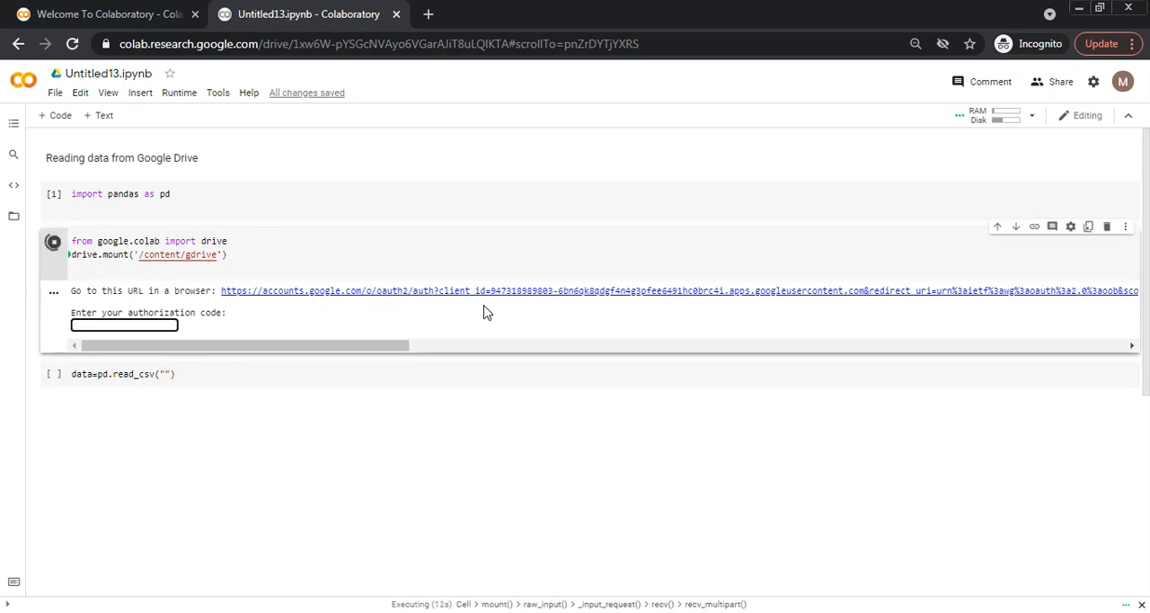
mouse_move(490, 296)
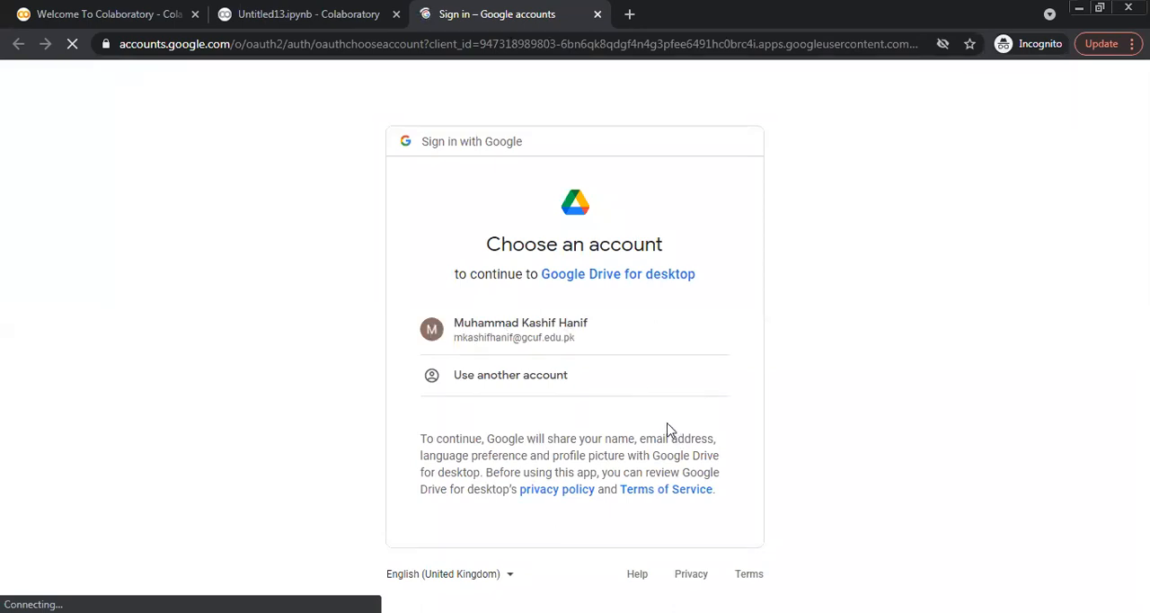
Step: Choose the Google account and allow Google Drive for desktop to access it
click(574, 329)
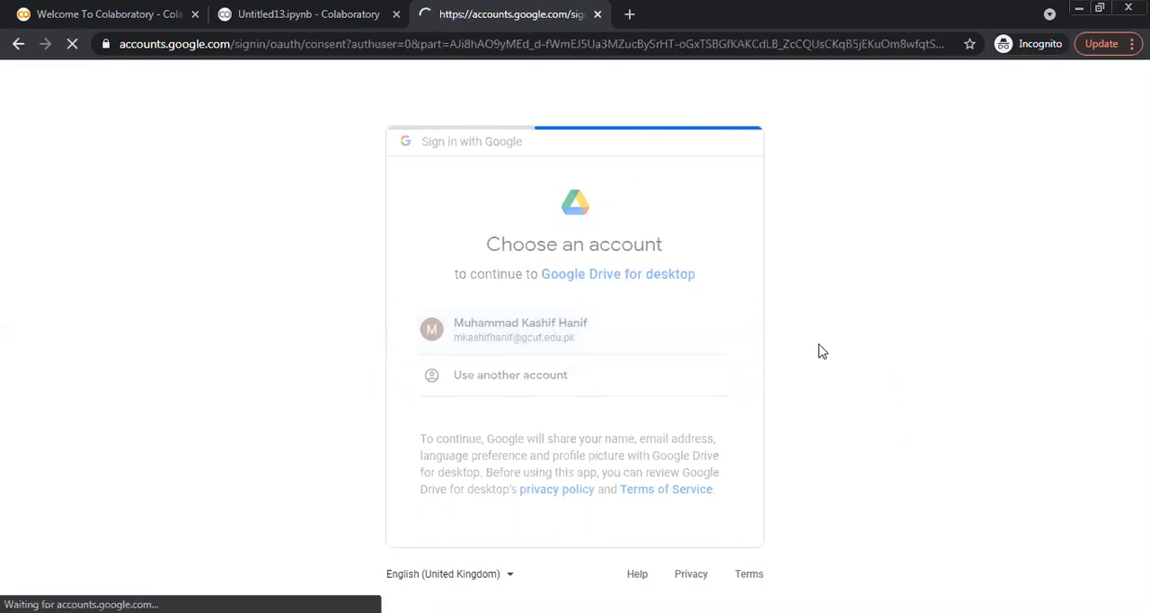
click(520, 329)
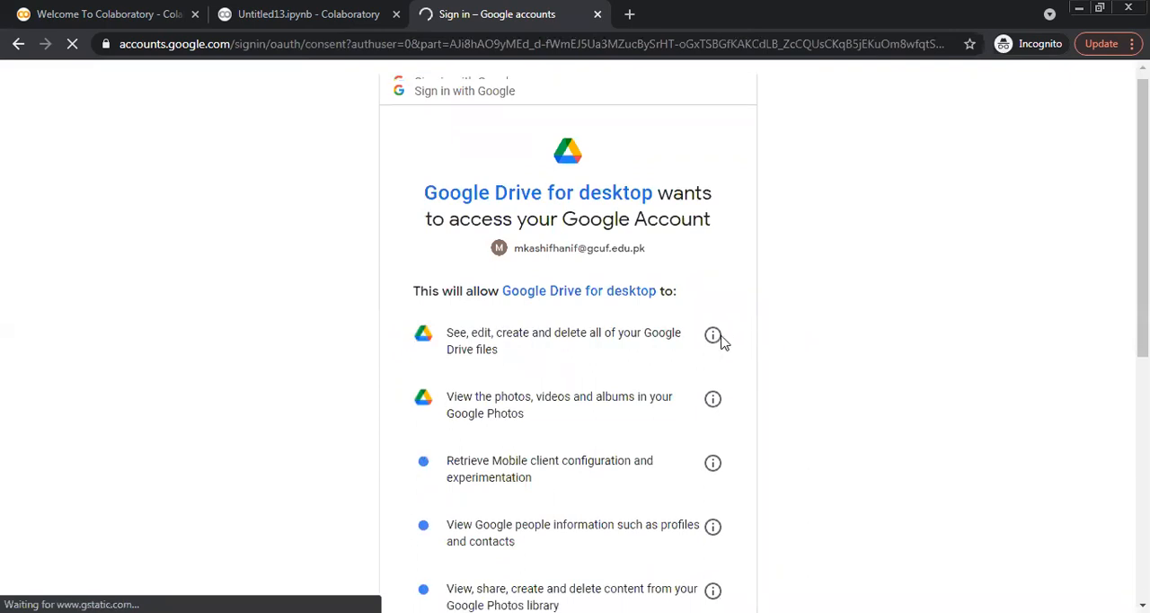
scroll(down, 3)
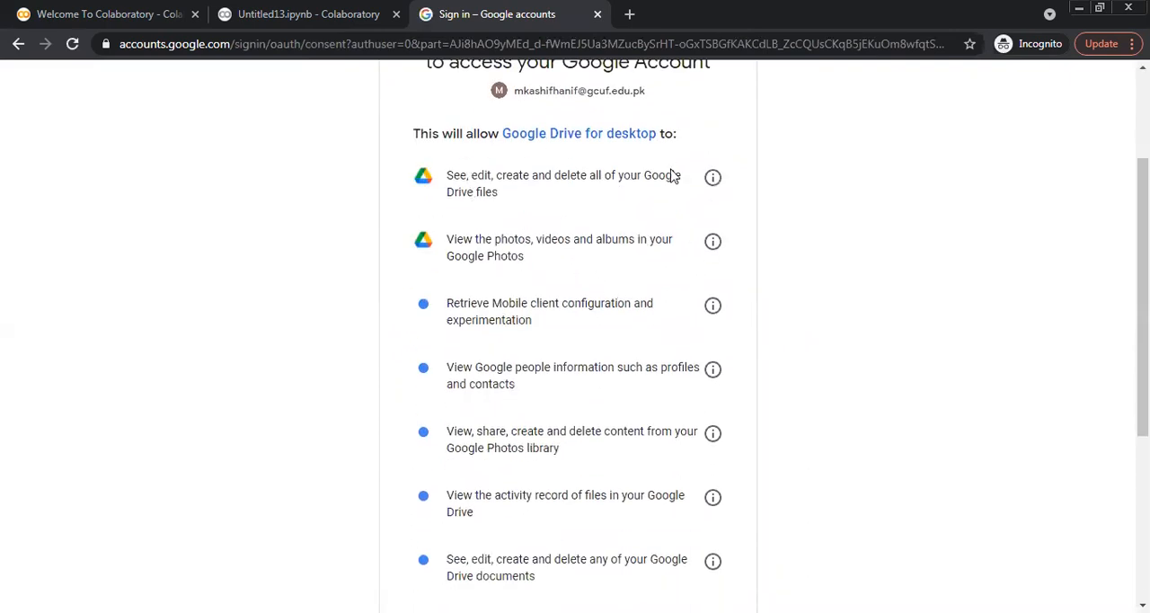
mouse_move(685, 260)
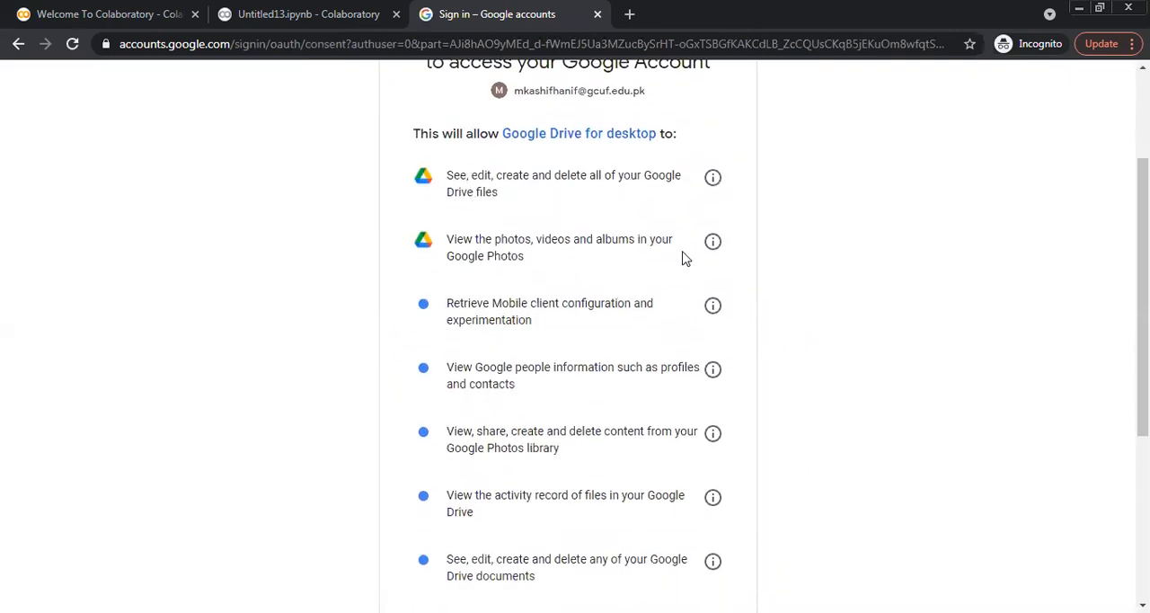
scroll(down, 3)
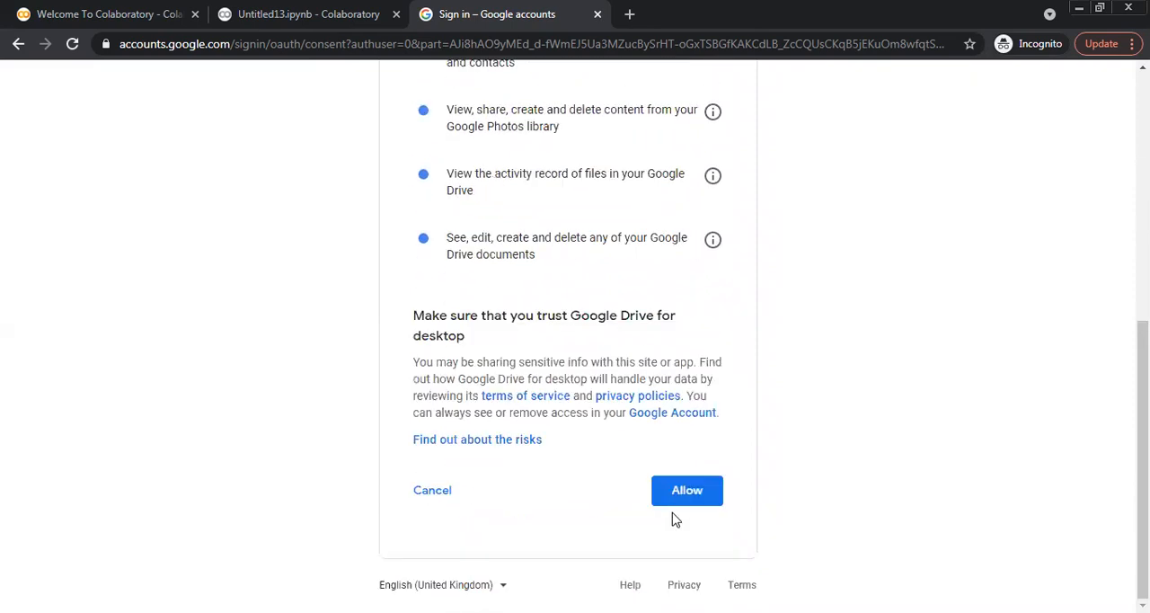
click(687, 490)
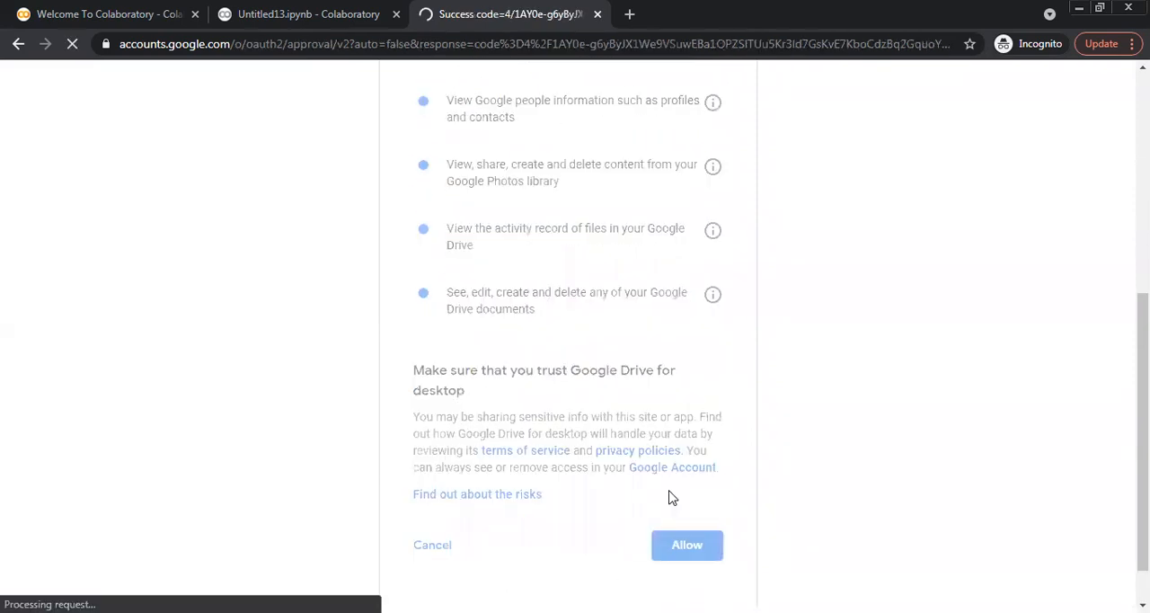
click(687, 545)
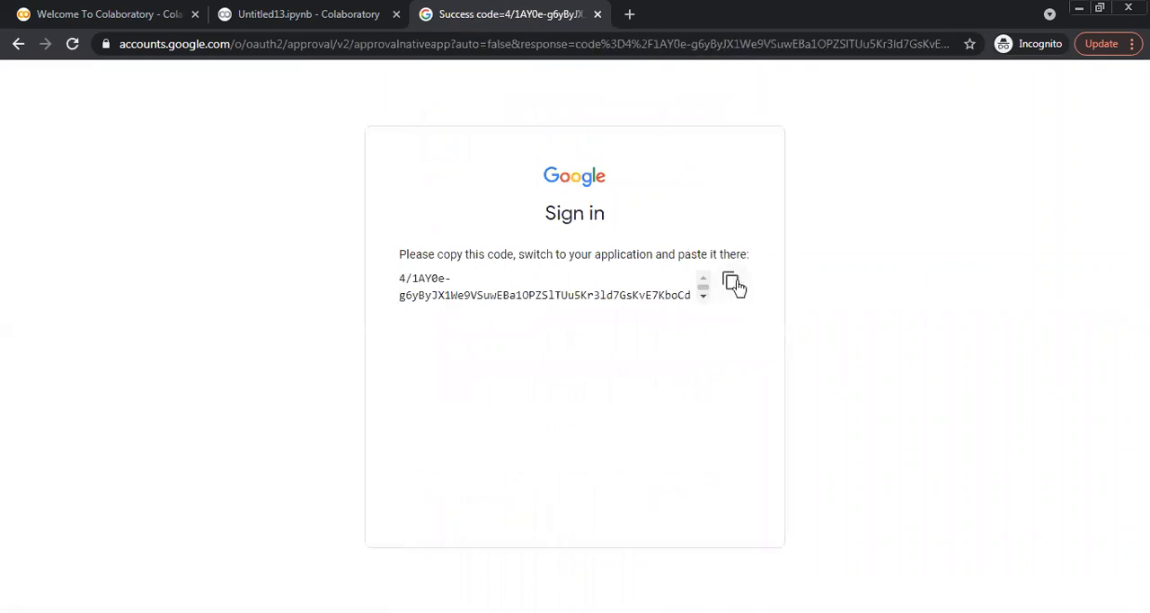
Step: Copy the returned authorization code and return to the notebook
click(730, 280)
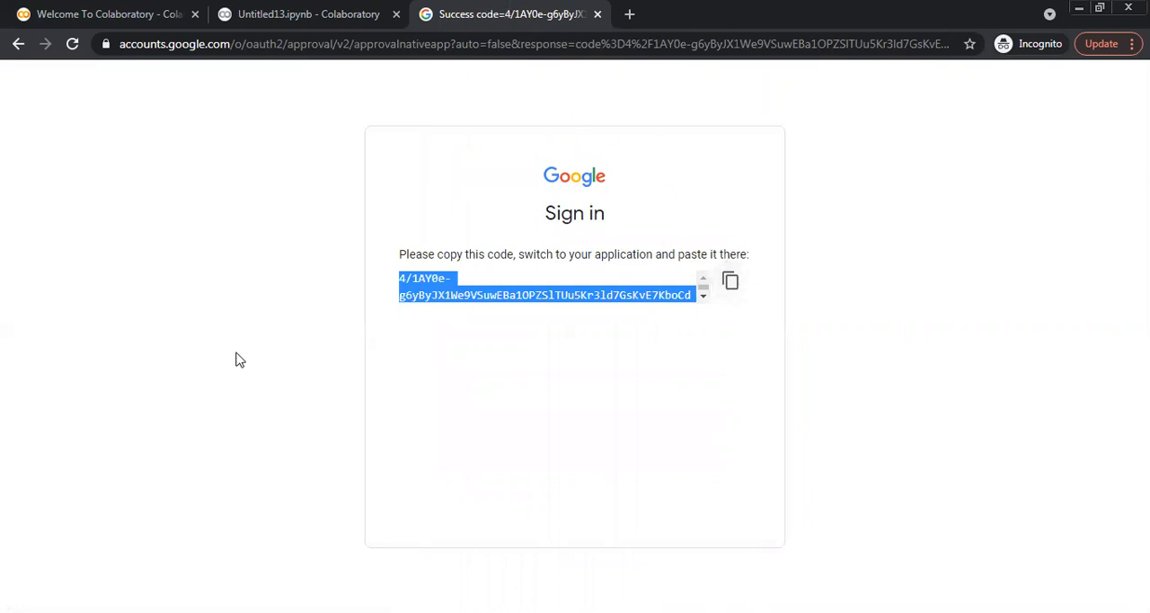
mouse_move(290, 88)
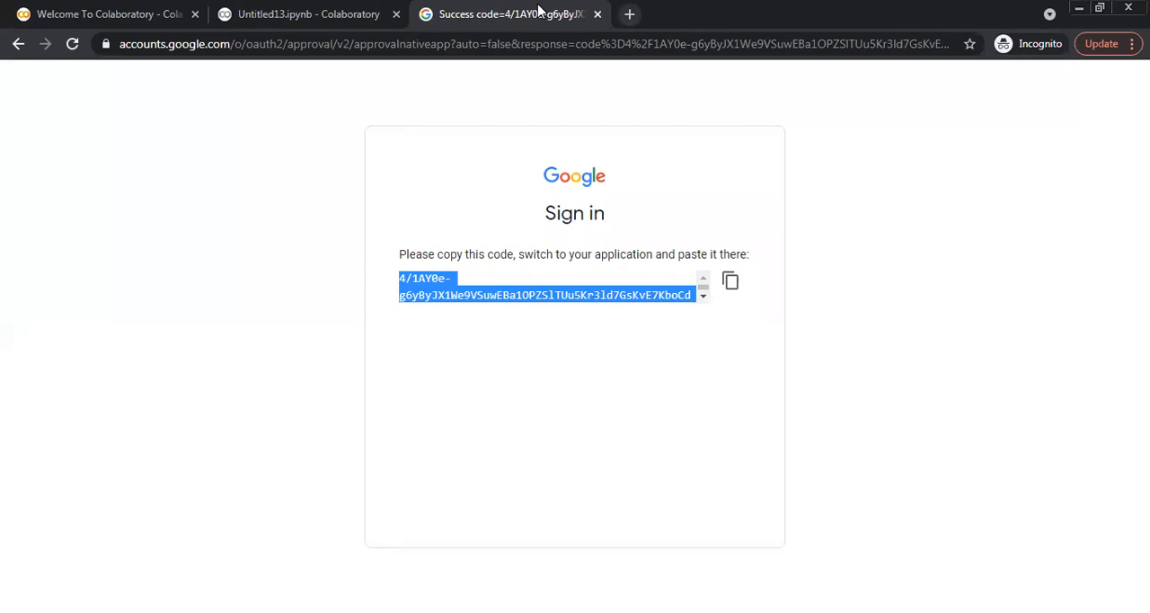
click(309, 14)
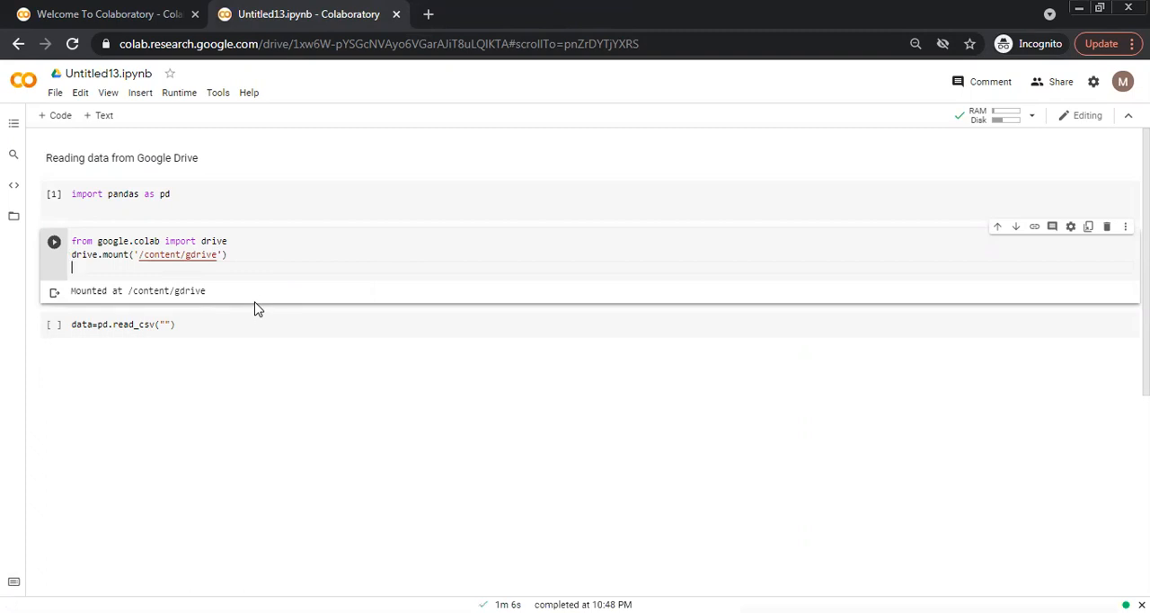
Step: Start editing the data=pd.read_csv("") cell whose path is still empty
click(167, 325)
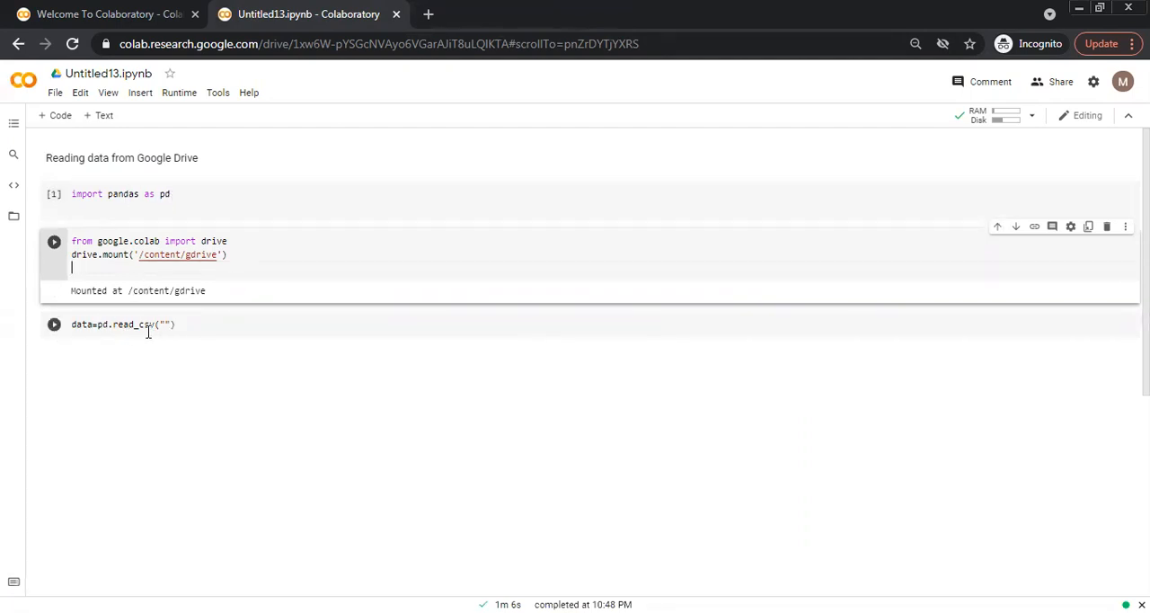
mouse_move(218, 328)
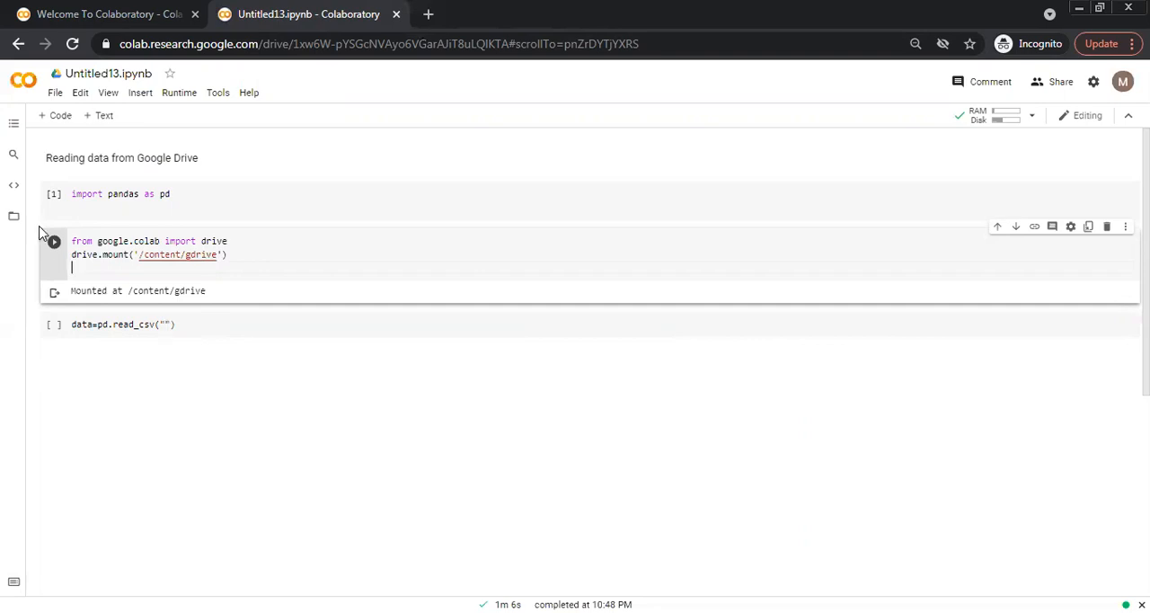
mouse_move(13, 220)
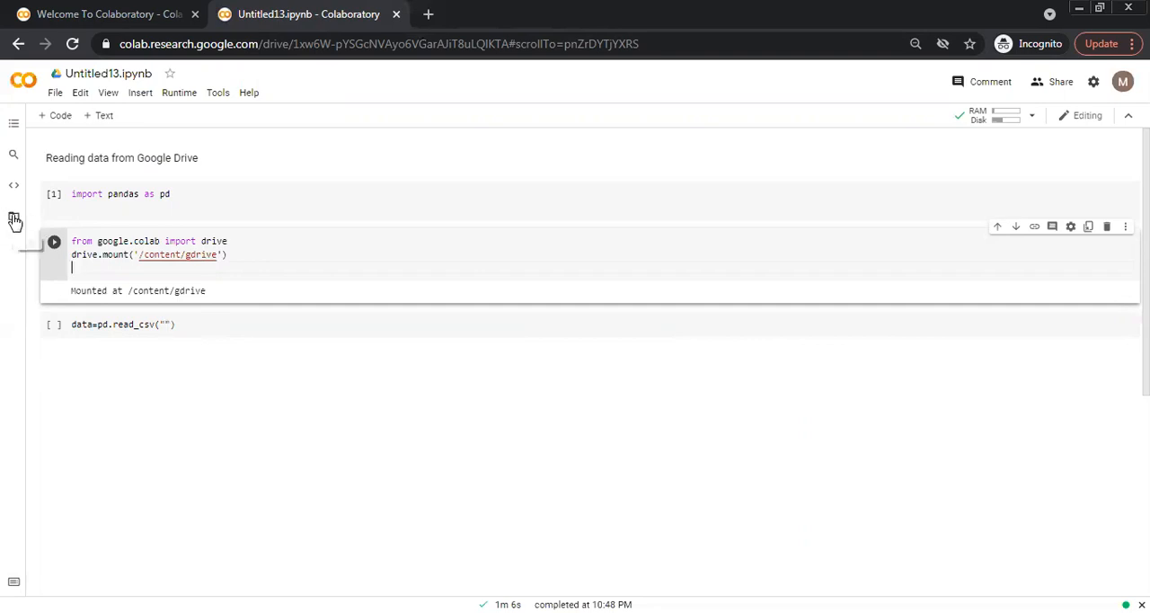
Step: Copy the path of diabetes.csv from gdrive > MyDrive > colab practice > Dataset in the Files sidebar
click(13, 216)
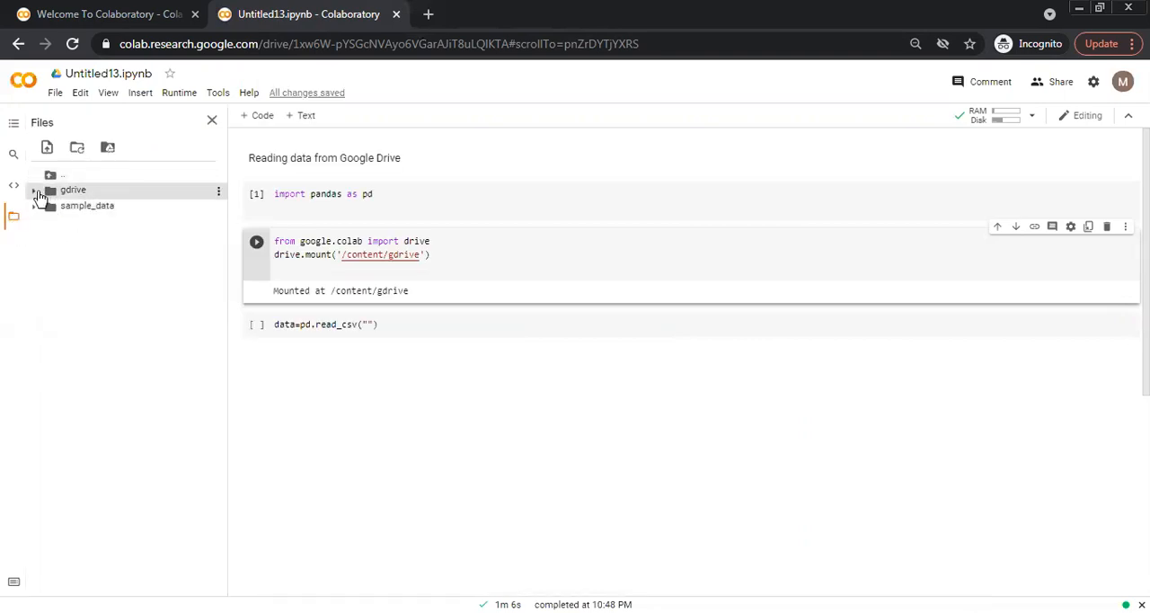
click(33, 189)
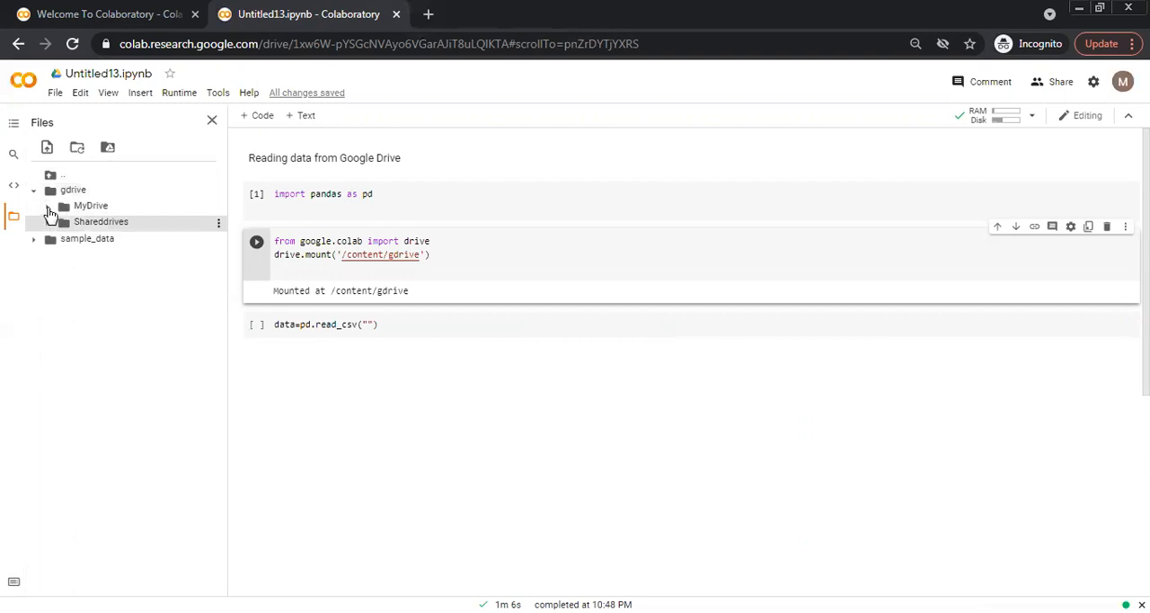
click(91, 205)
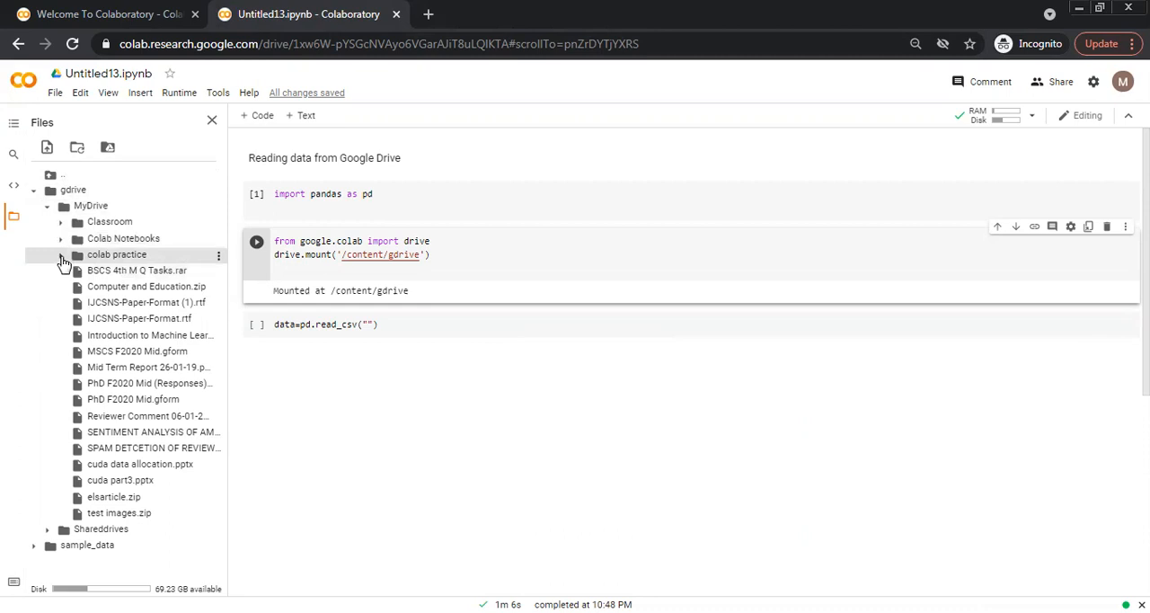
click(60, 254)
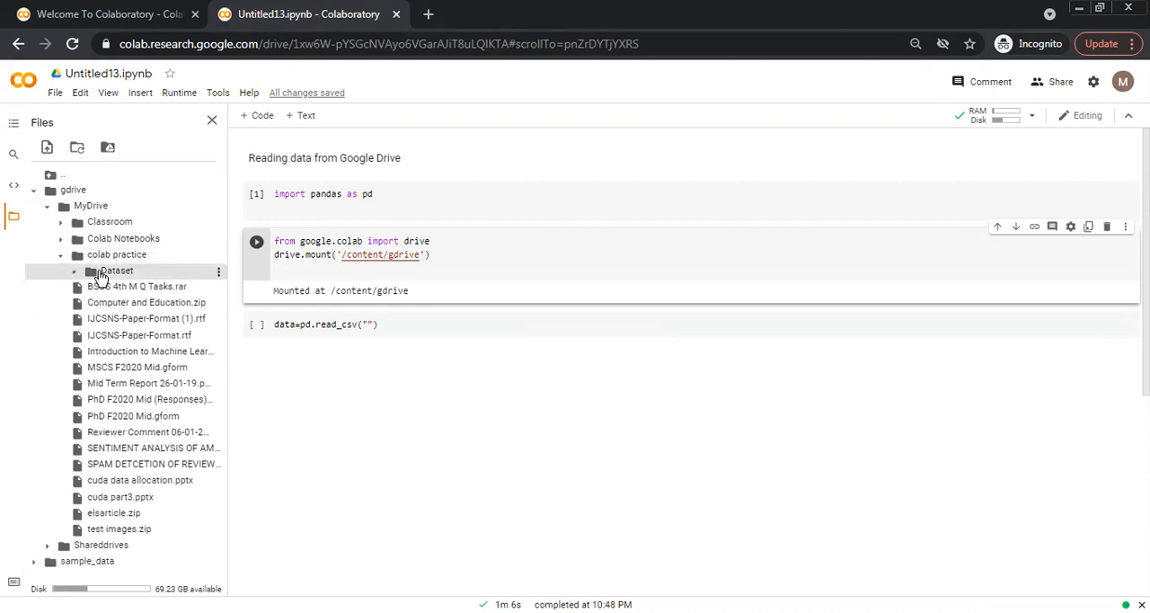
click(116, 270)
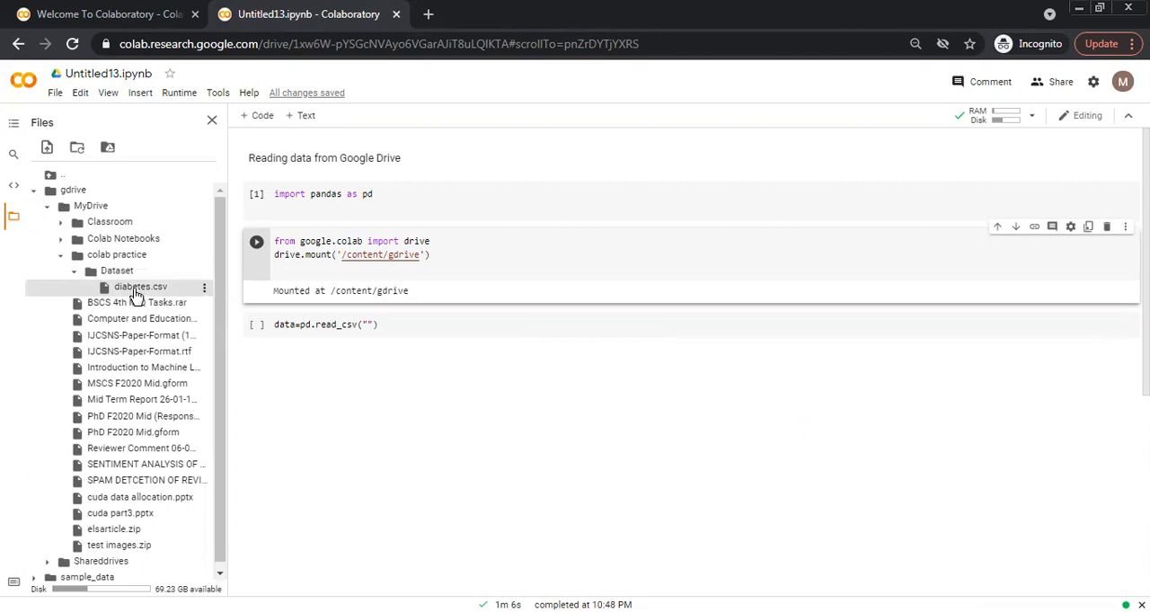
mouse_move(140, 286)
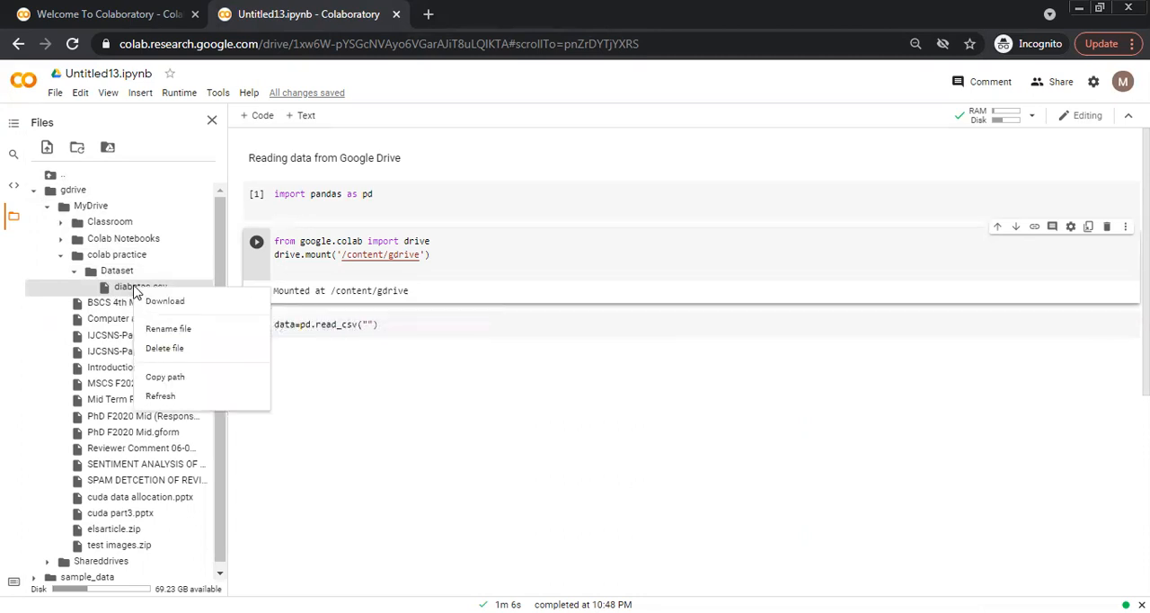
mouse_move(166, 376)
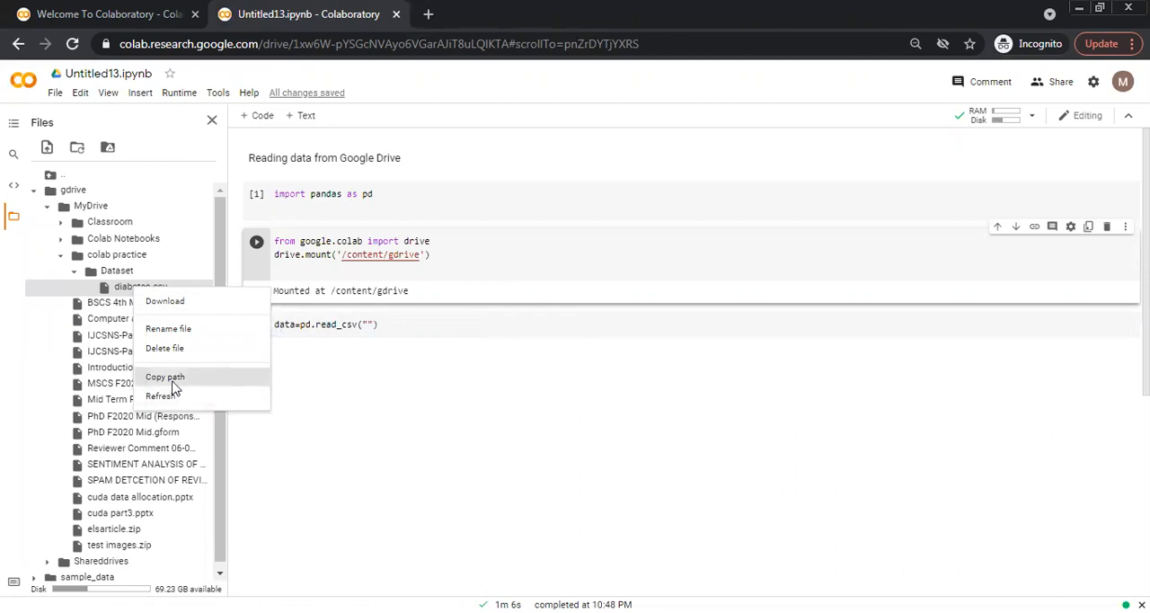
click(165, 377)
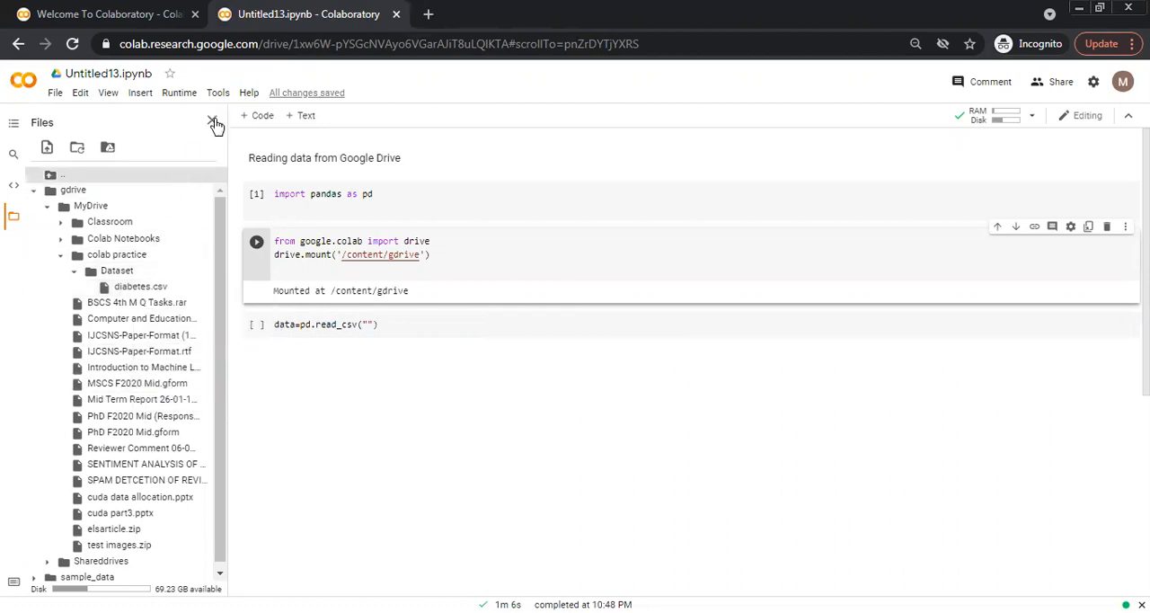
click(214, 122)
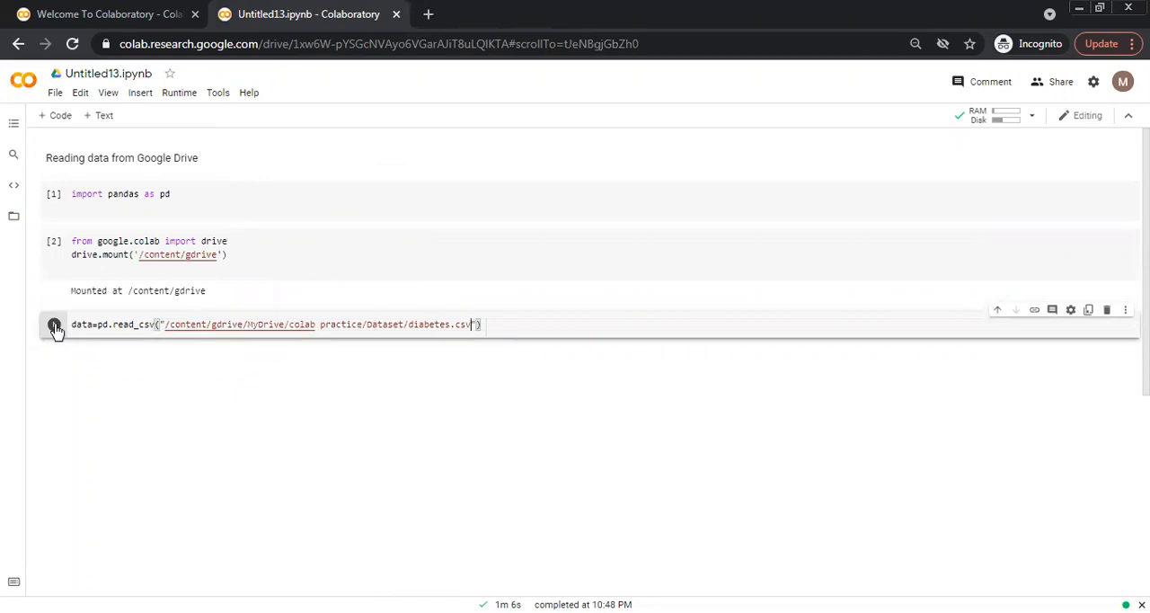
Step: Run read_csv with the pasted diabetes.csv path to load it into data
click(54, 325)
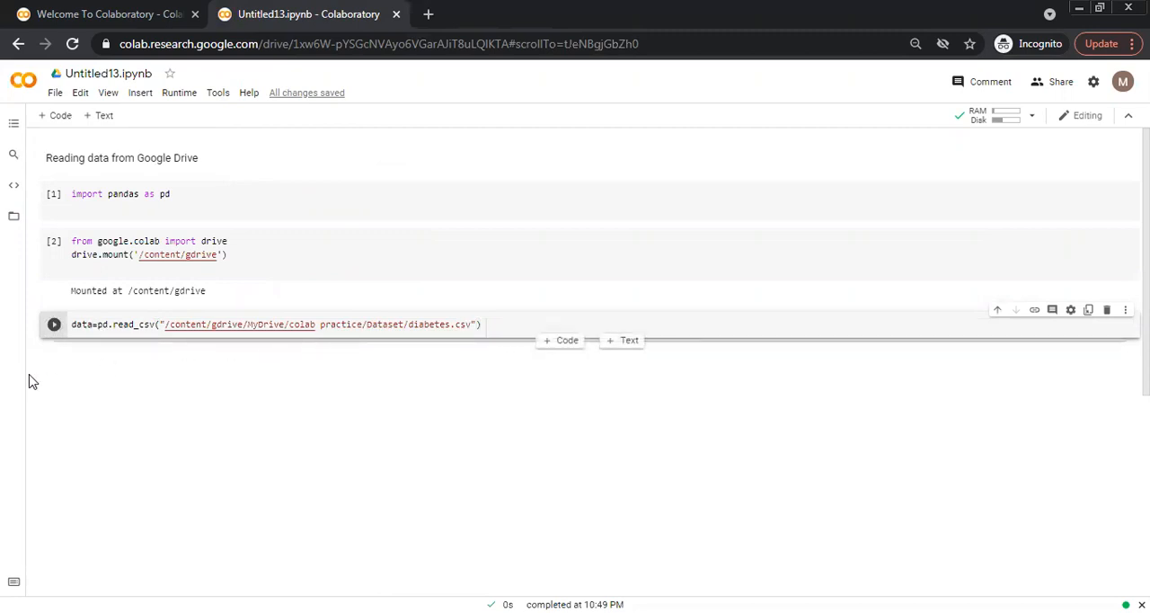
click(93, 325)
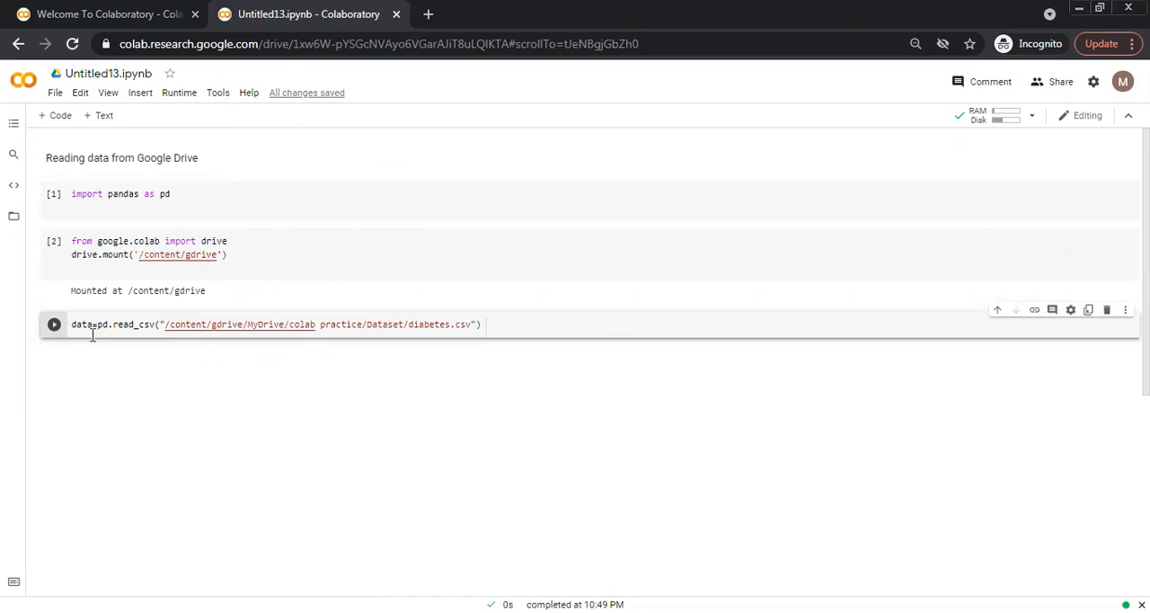
mouse_move(545, 377)
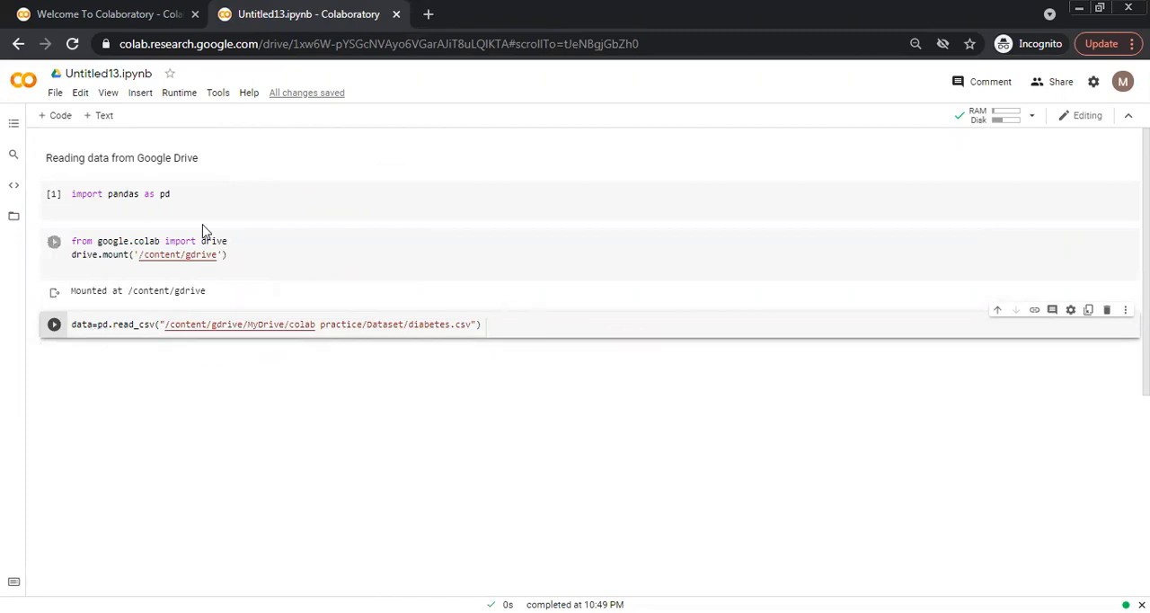
click(53, 324)
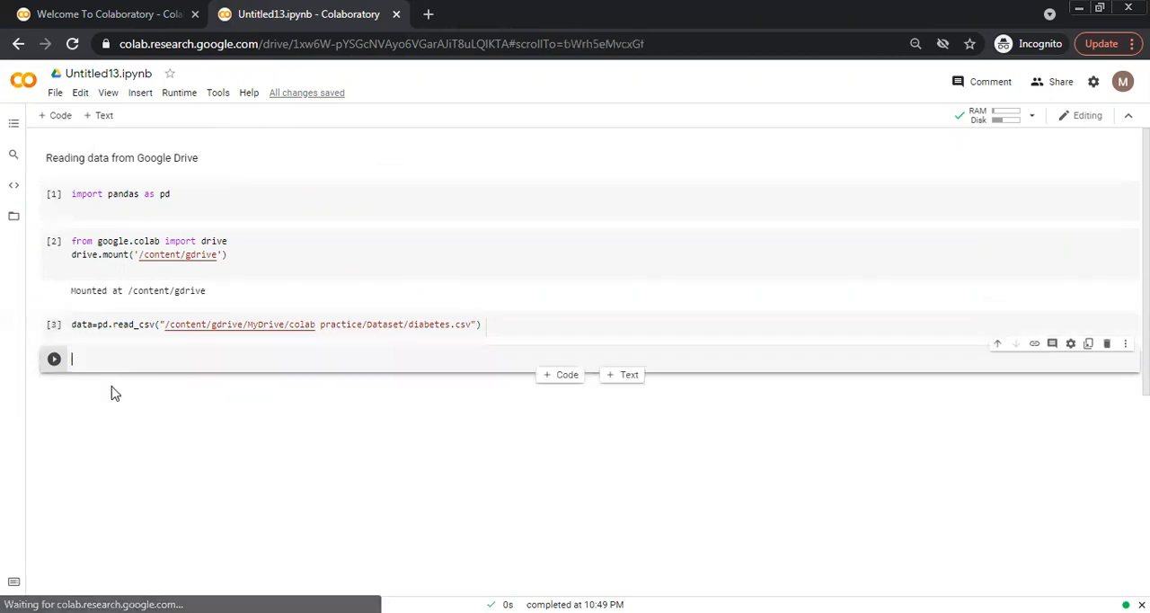
Step: Evaluate data to display the diabetes DataFrame, 768 rows × 9 columns
text(data)
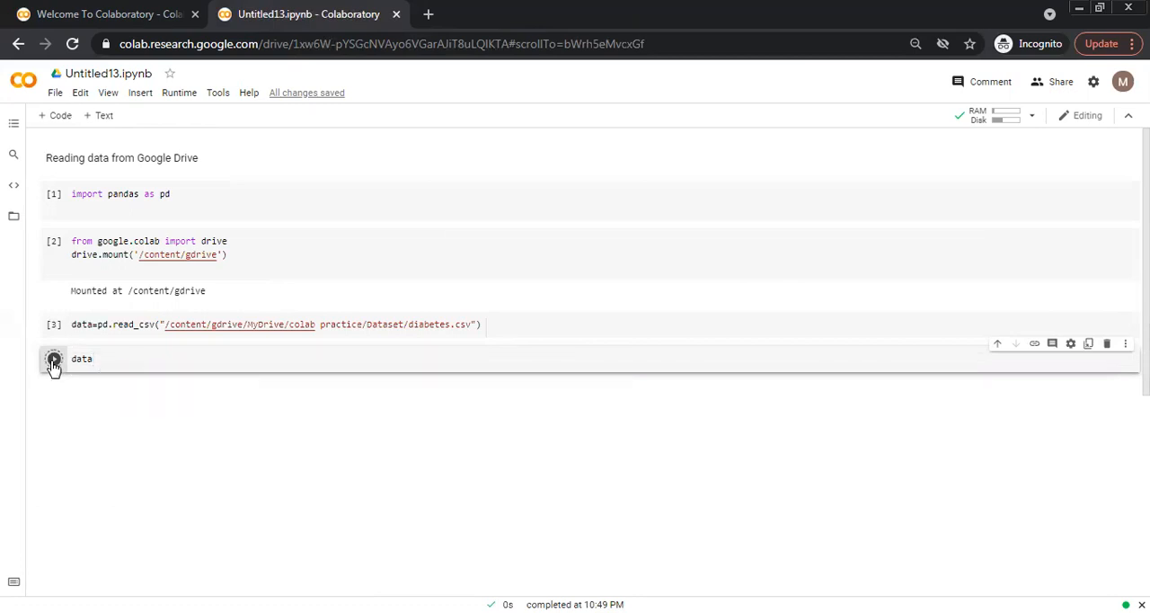
click(53, 358)
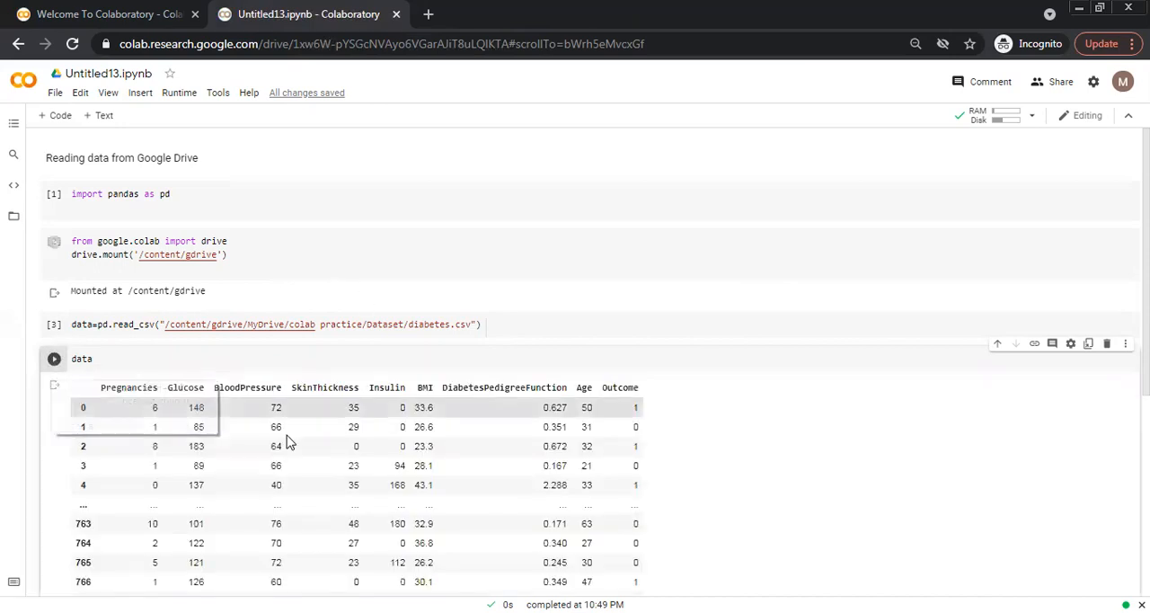
scroll(down, 3)
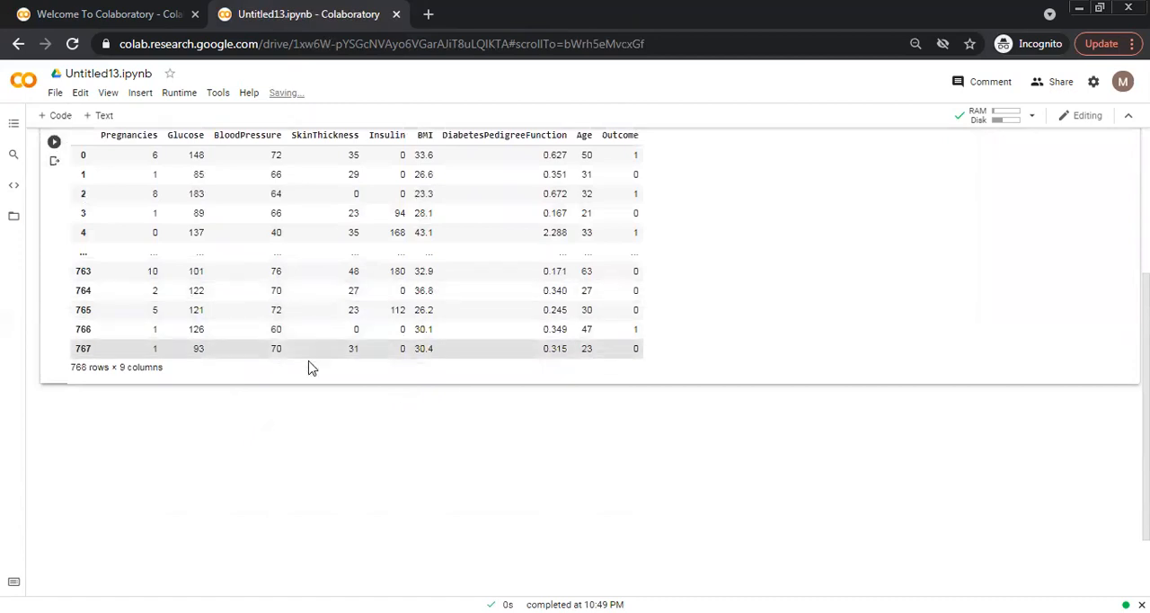
mouse_move(101, 387)
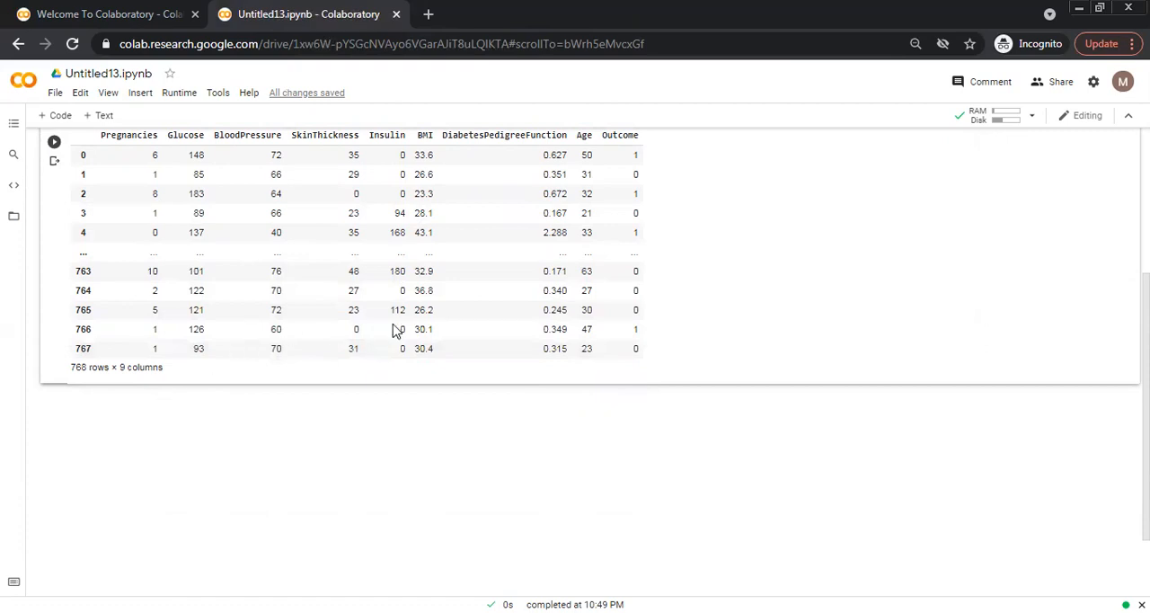
scroll(up, 3)
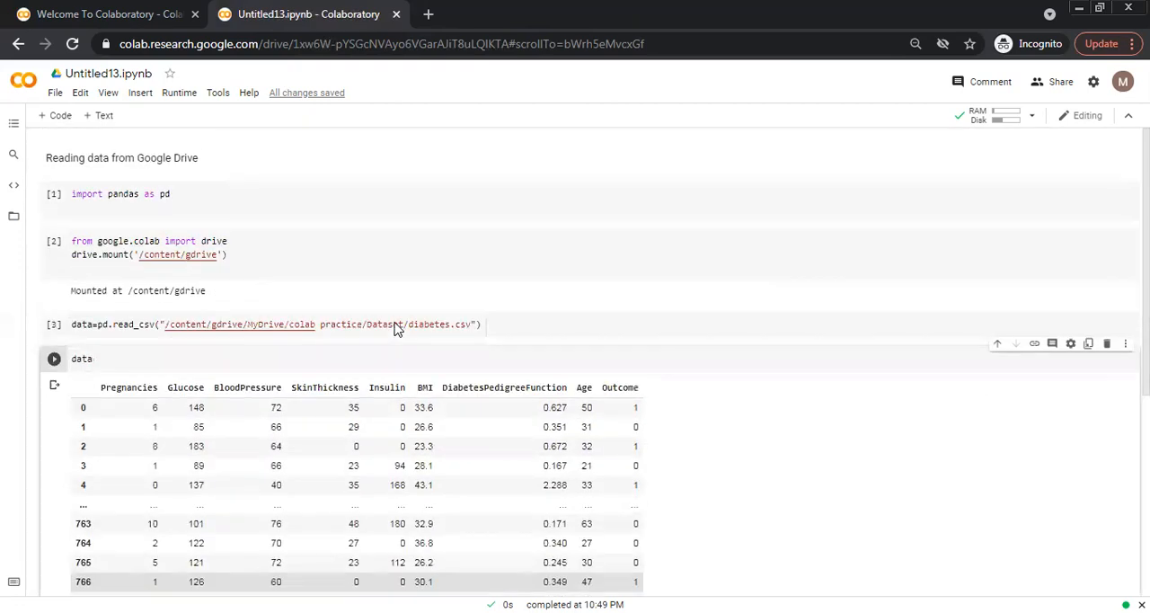